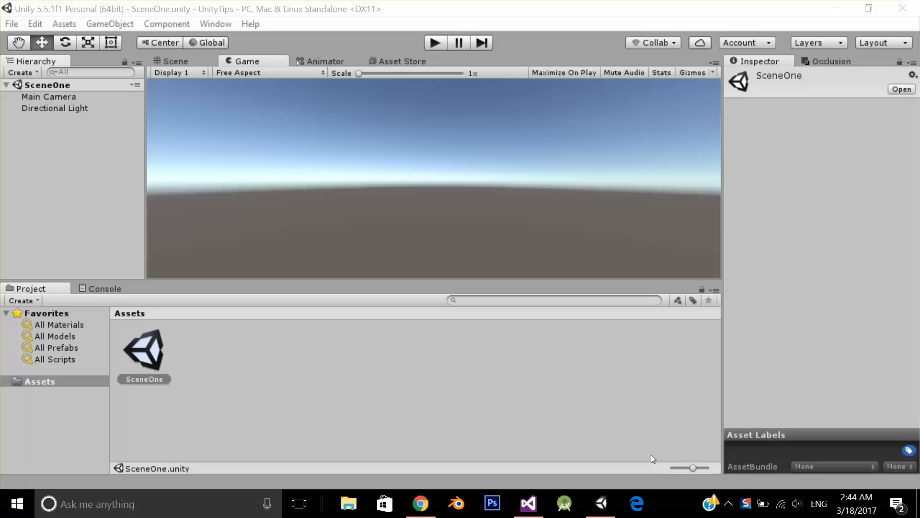
Go to the Farland Skies - Cloudy Crown store page and add the free skybox to downloads.
click(420, 504)
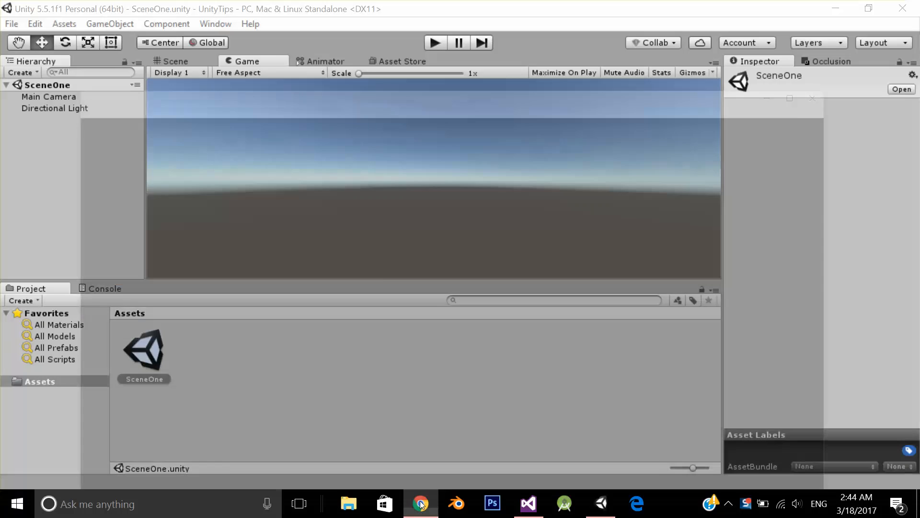
click(420, 504)
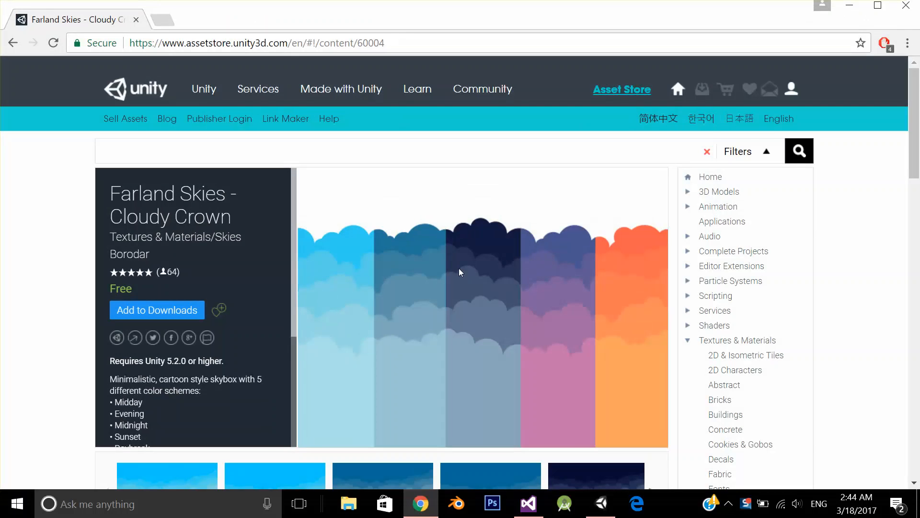
scroll(down, 3)
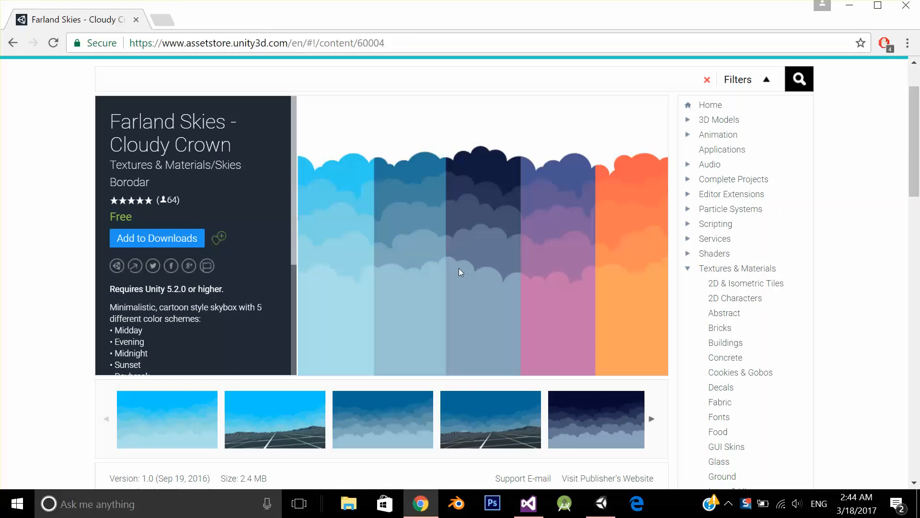
mouse_move(252, 217)
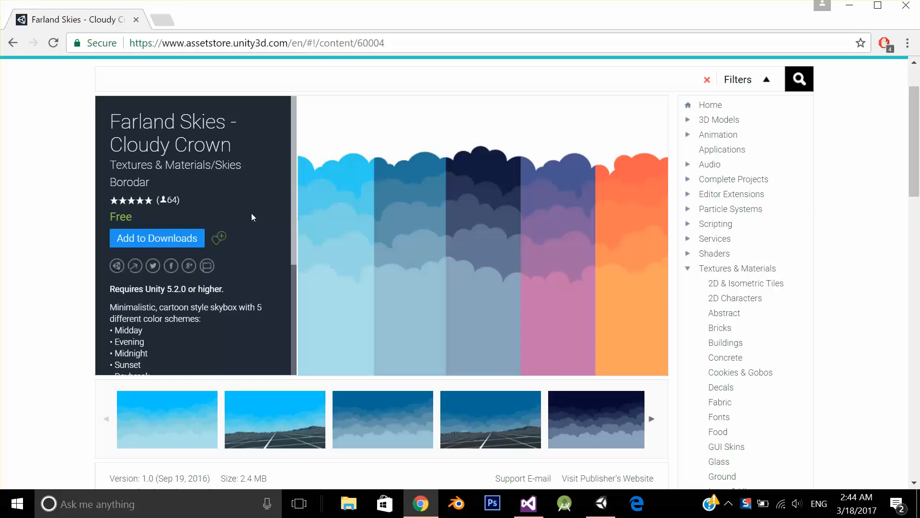
click(157, 238)
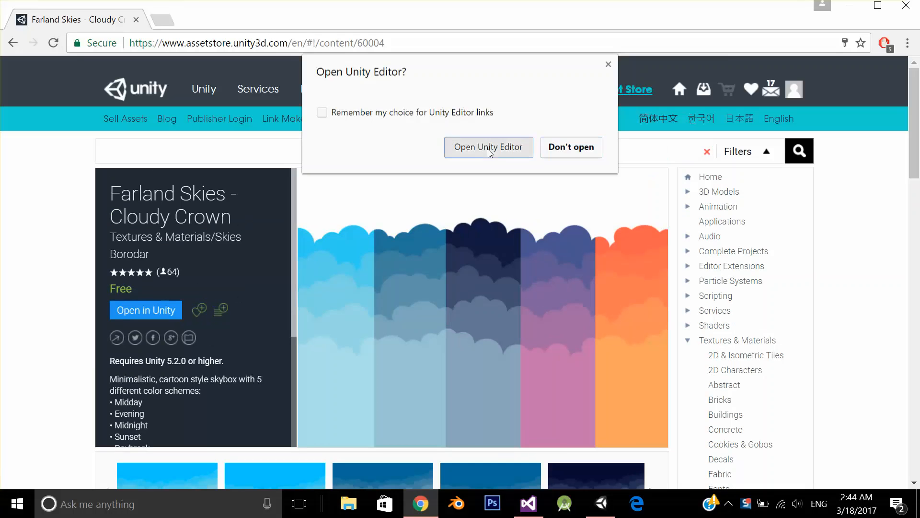
Open the asset in Unity, then download and import the whole Cloudy Crown package.
click(489, 147)
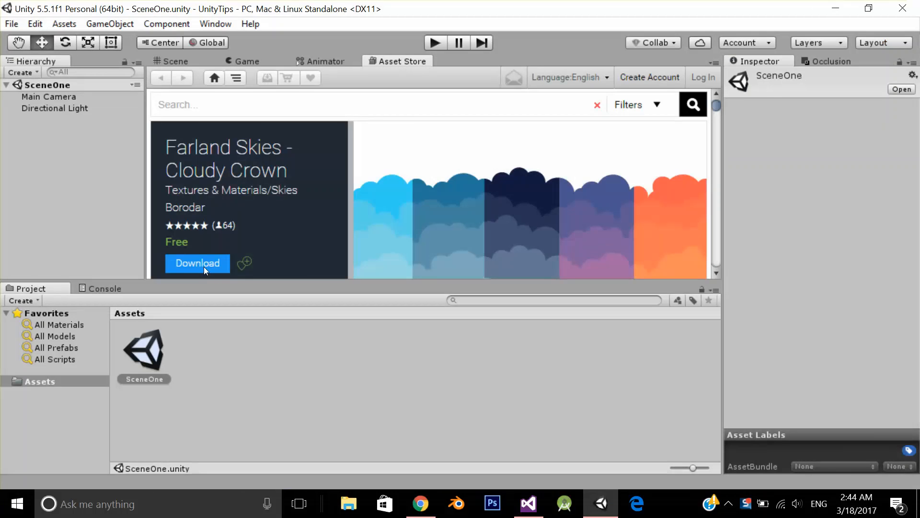
click(197, 263)
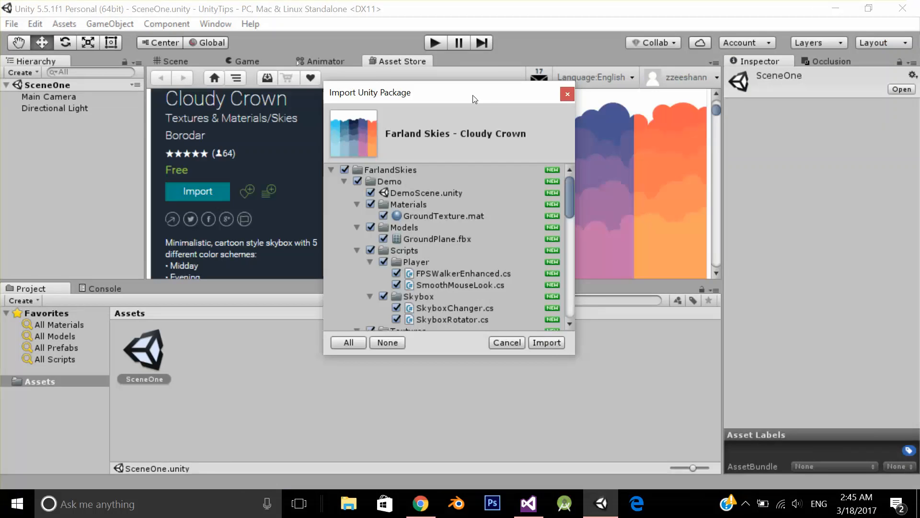
click(546, 342)
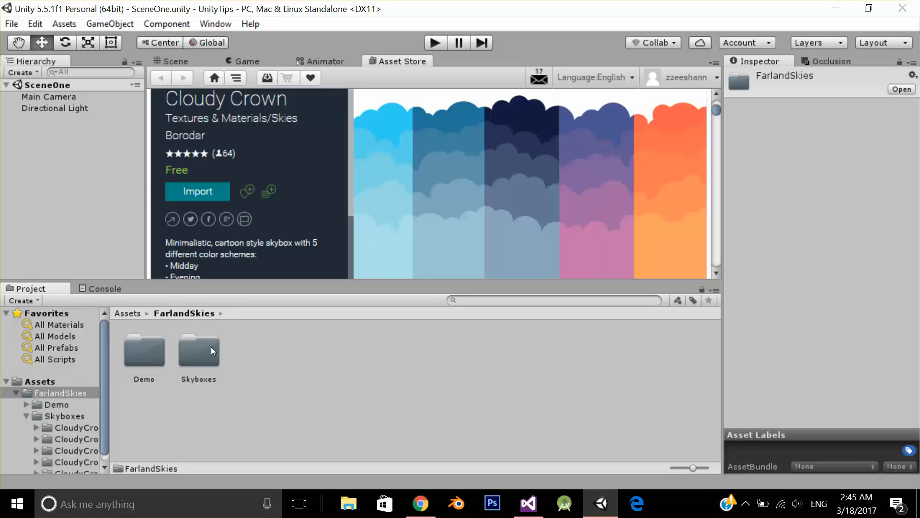
Browse the Skyboxes folders, including CloudyCrown_01_Midday and 03_Midnight, then return to Assets.
double_click(198, 352)
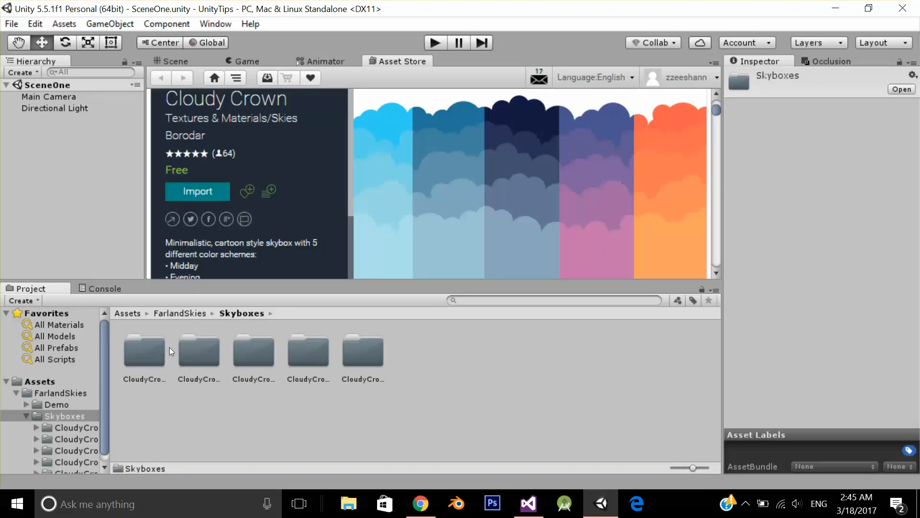
double_click(143, 351)
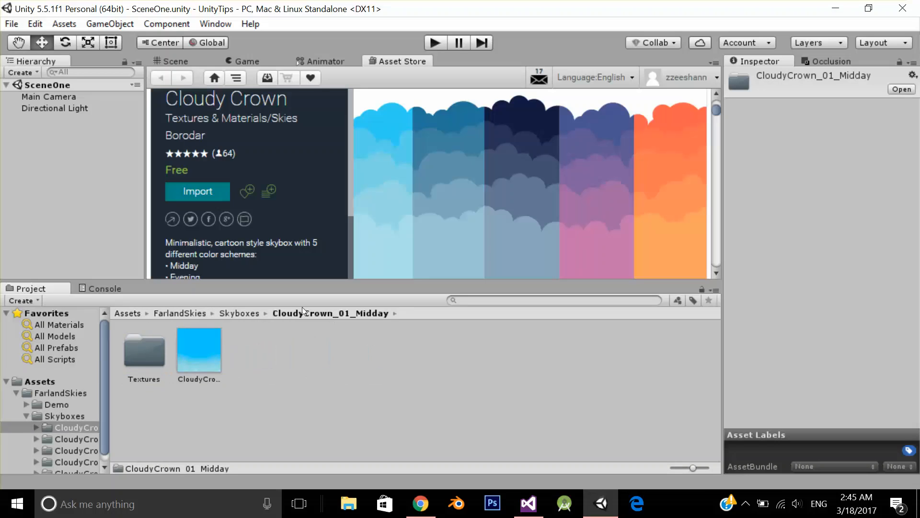
click(77, 450)
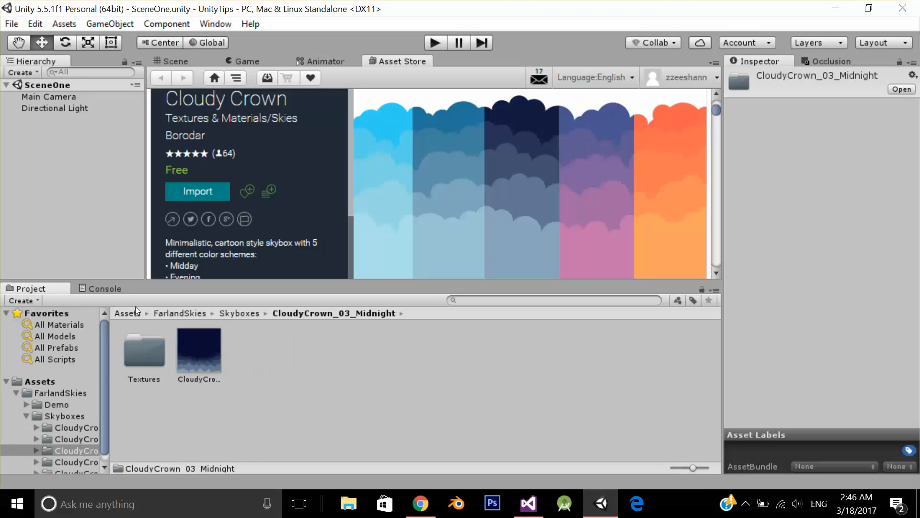
click(128, 313)
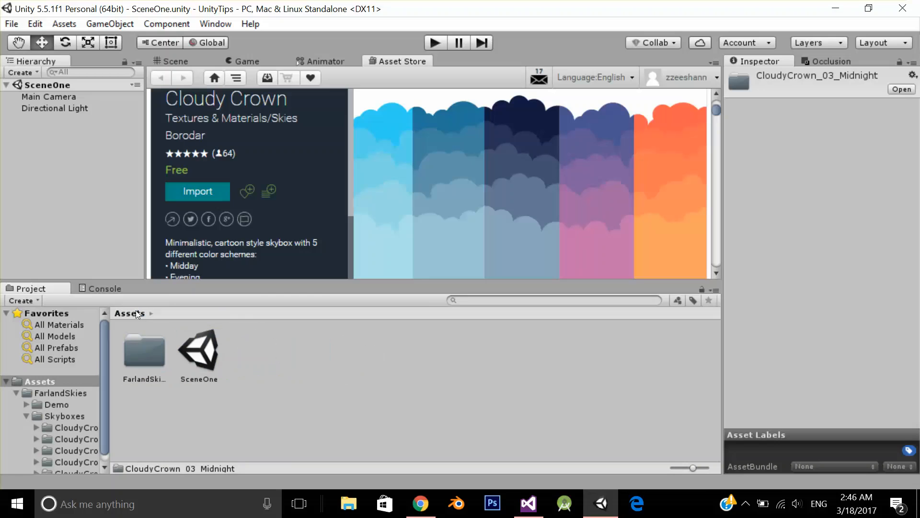
Create SkyBoxScript, attach it to a new empty object named 'Script', and open it in the code editor.
right_click(135, 313)
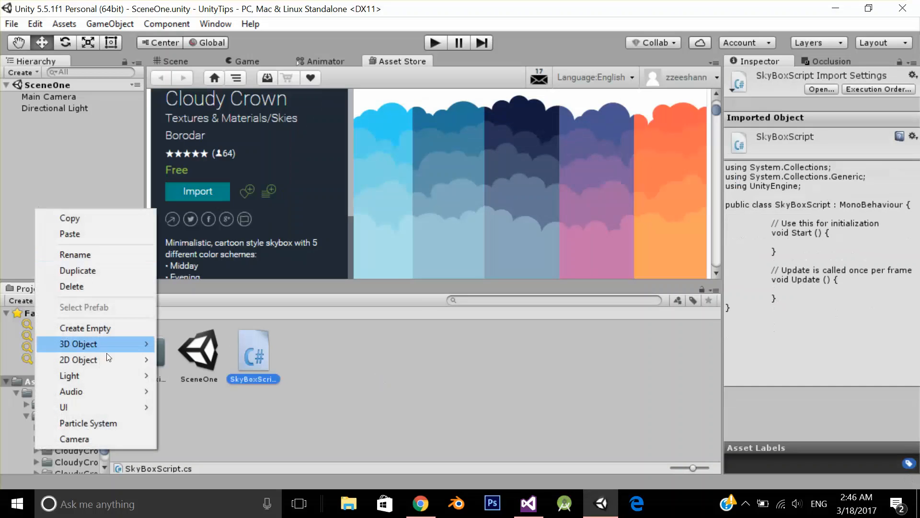
click(85, 327)
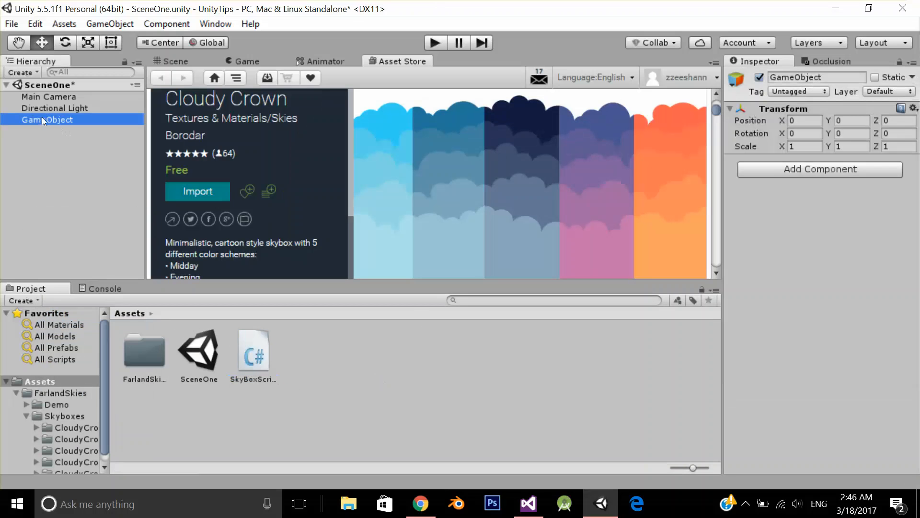
text(Sript)
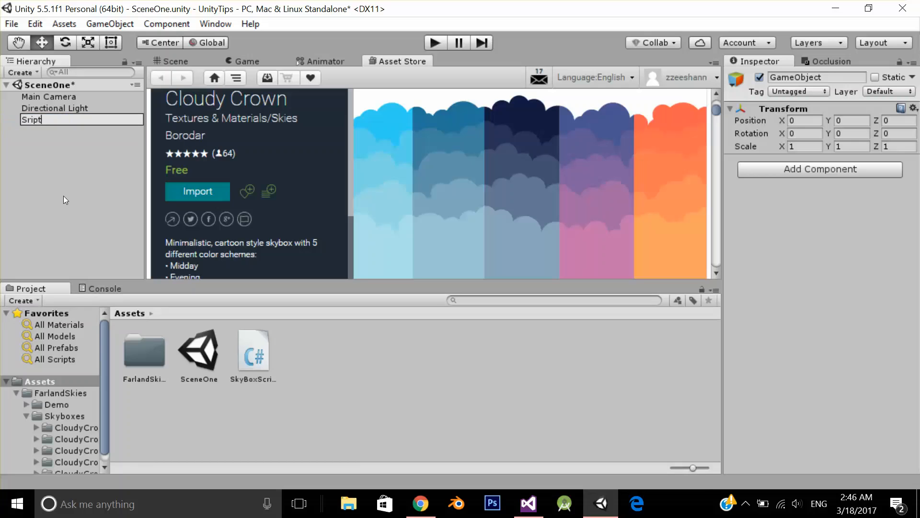
key(BackSpace)
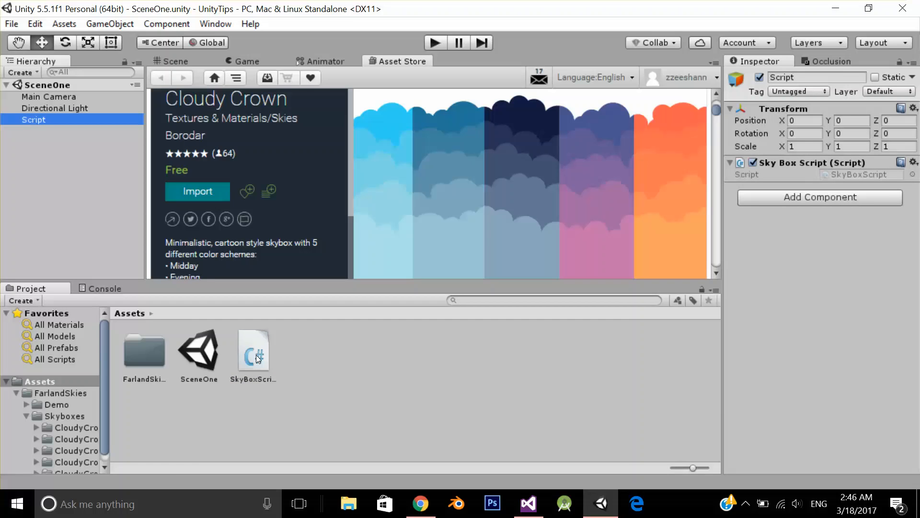
double_click(254, 350)
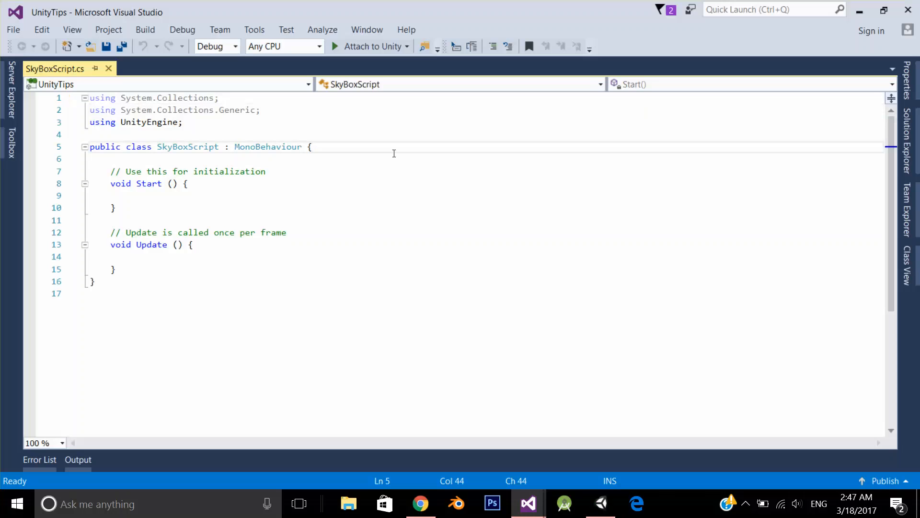
Declare public Material fields skyOne, skyTwo and skyThree in SkyBoxScript.
text(pub)
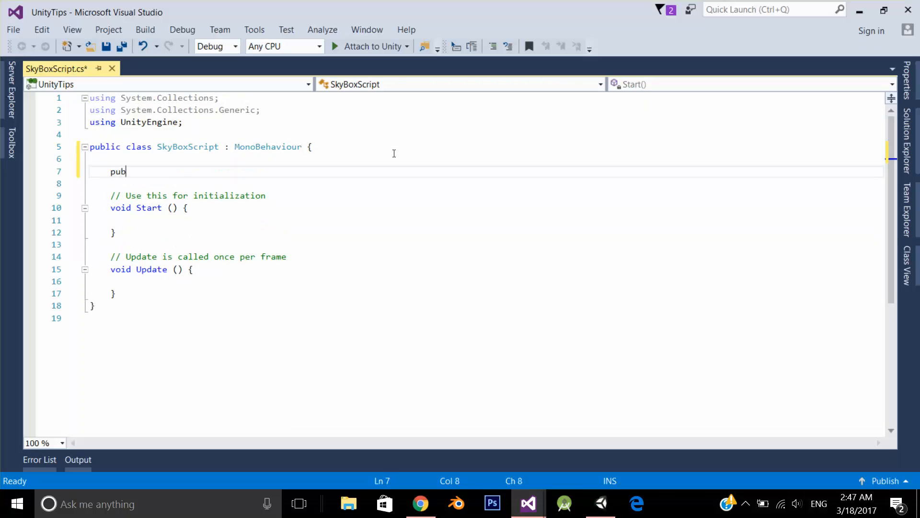
text(lic Mat)
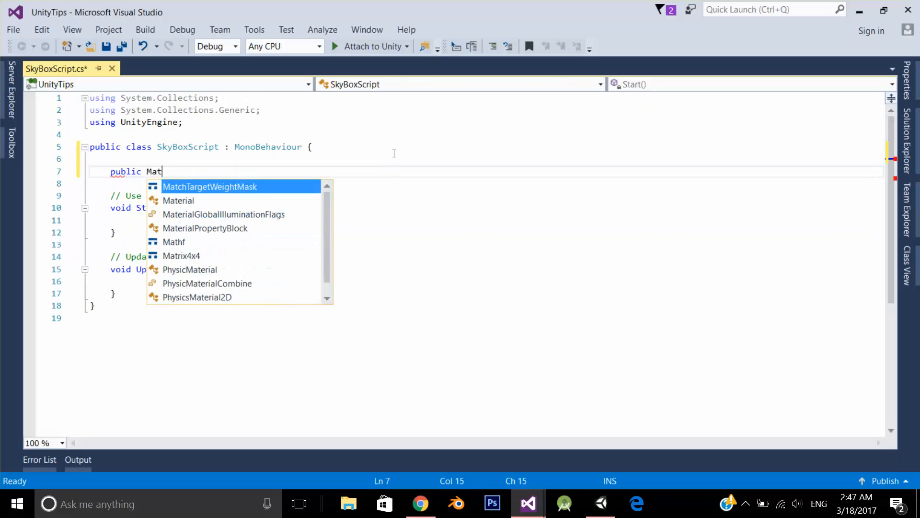
text(erial)
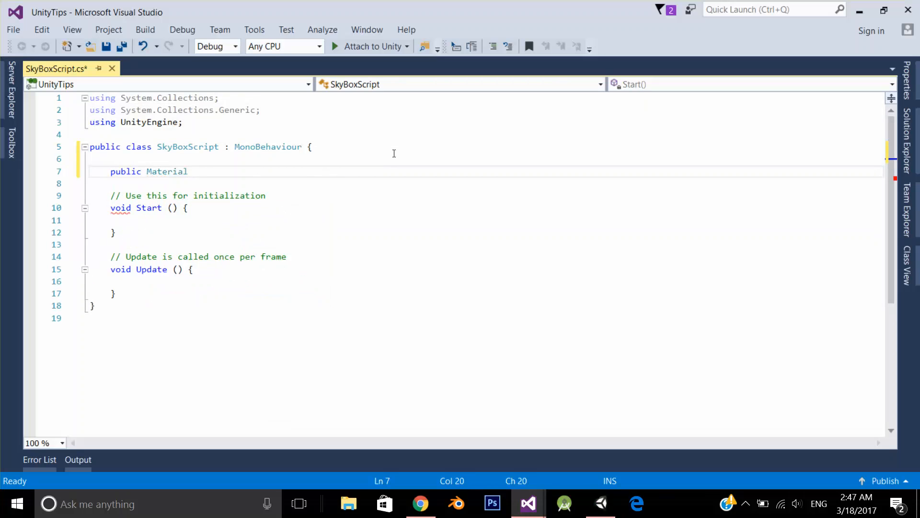
double_click(167, 170)
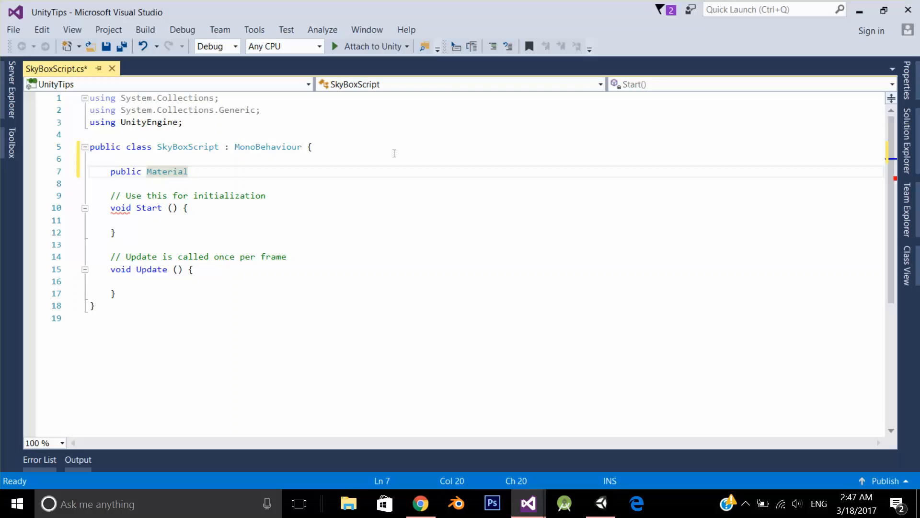
text(sky)
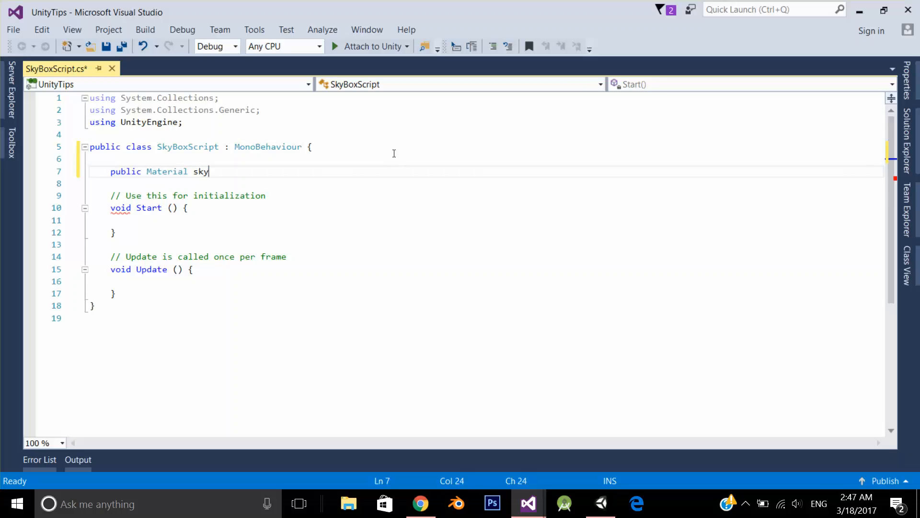
text(One;)
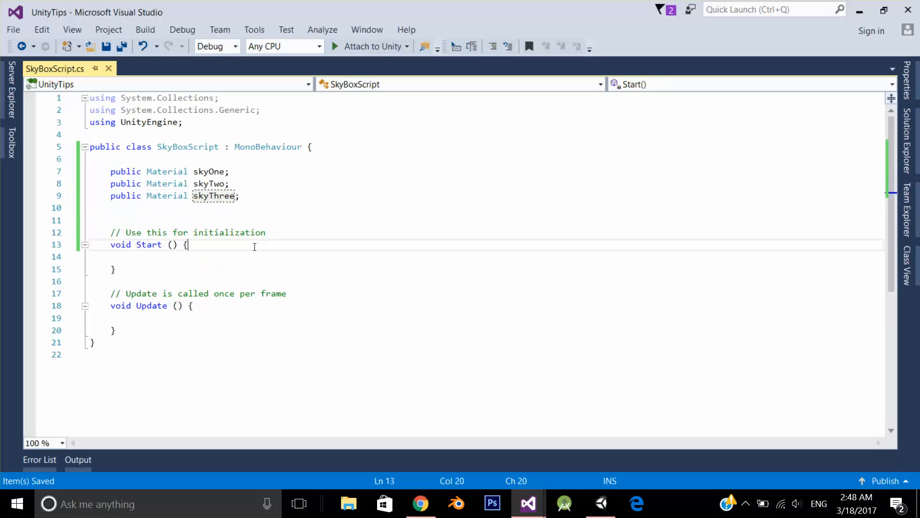
Add 'RenderSettings.skybox = skyOne;' inside Start().
text(RenderSettings)
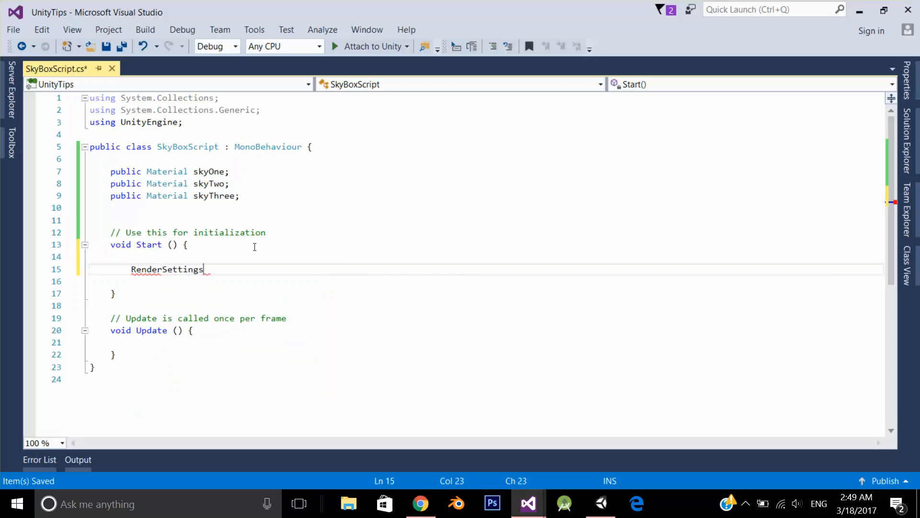
text(.skybox)
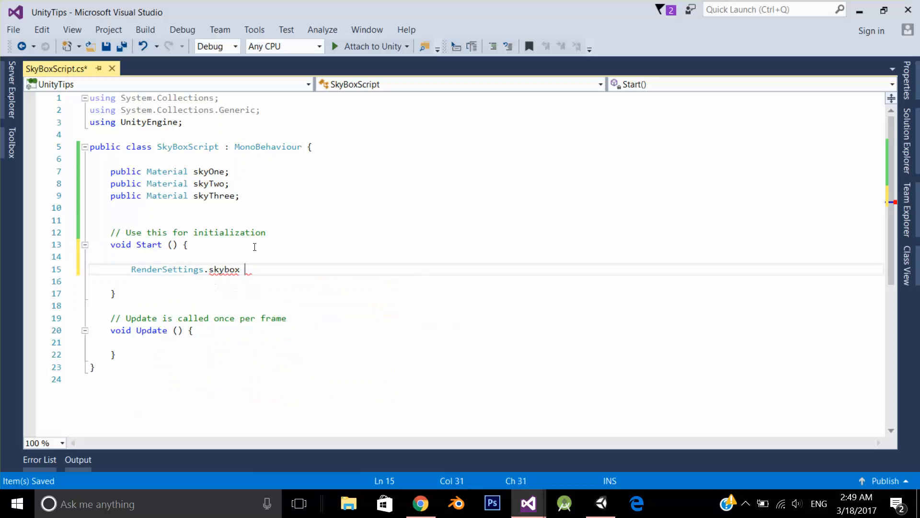
text(= sk)
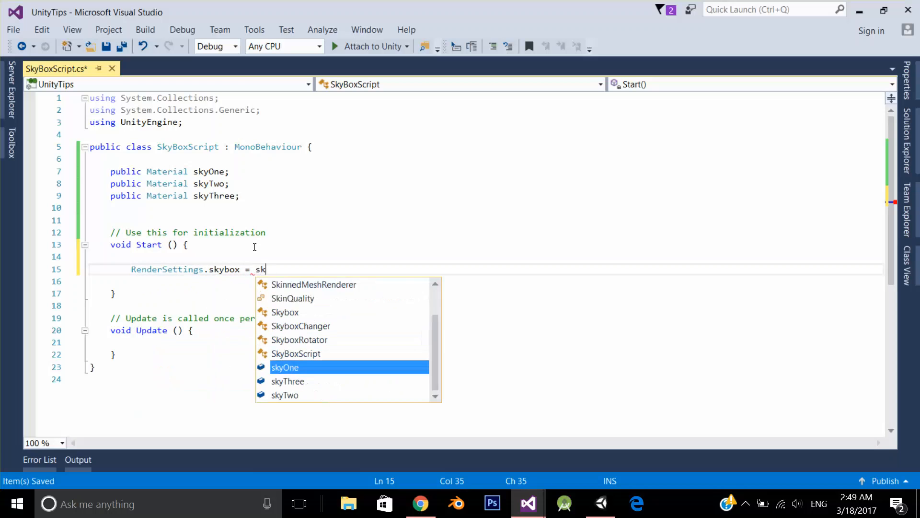
text(o)
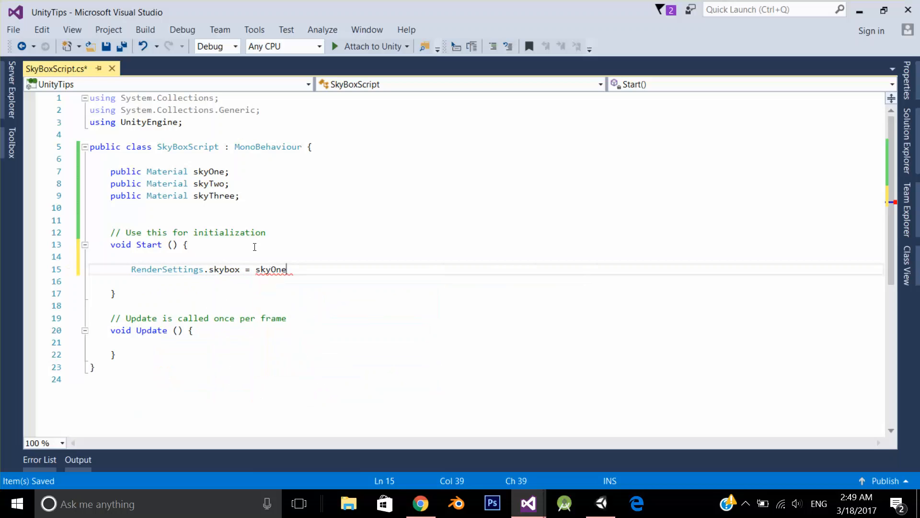
text(;)
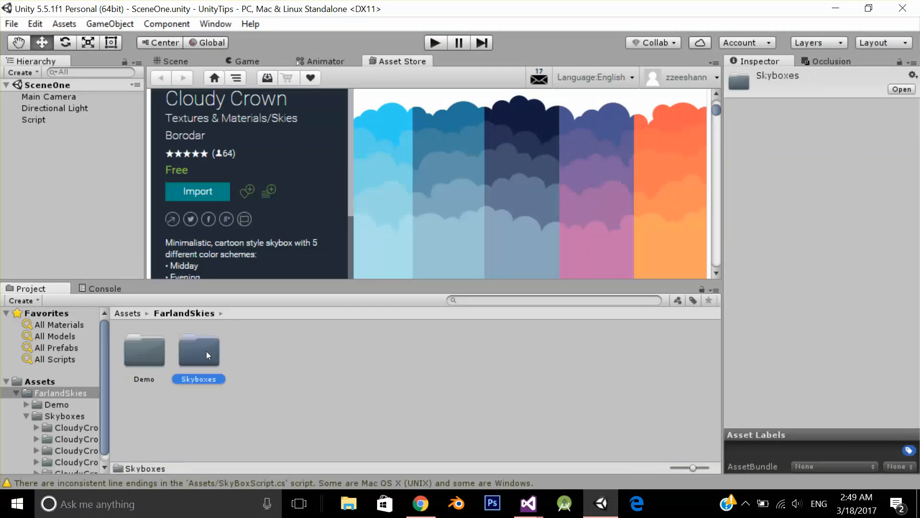
Drag the CloudyCrown_01_Midday material onto the Script object's Sky One field.
double_click(198, 350)
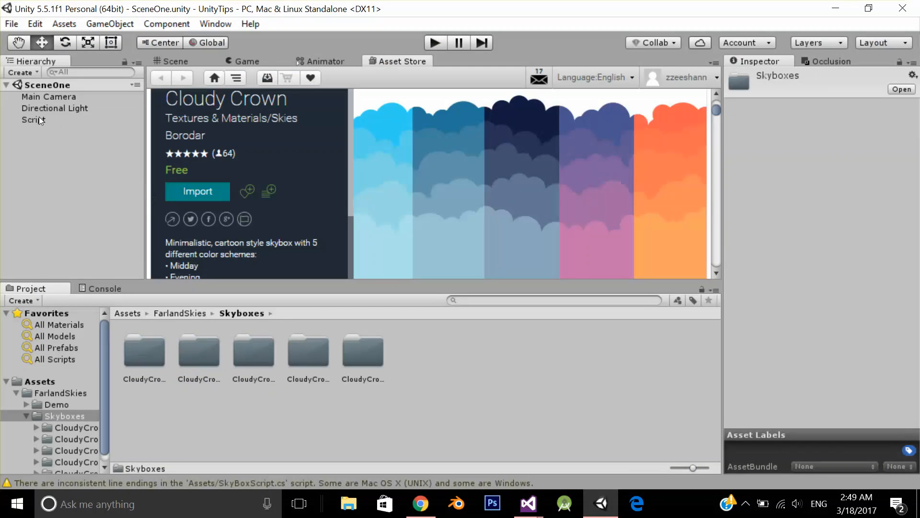
click(34, 119)
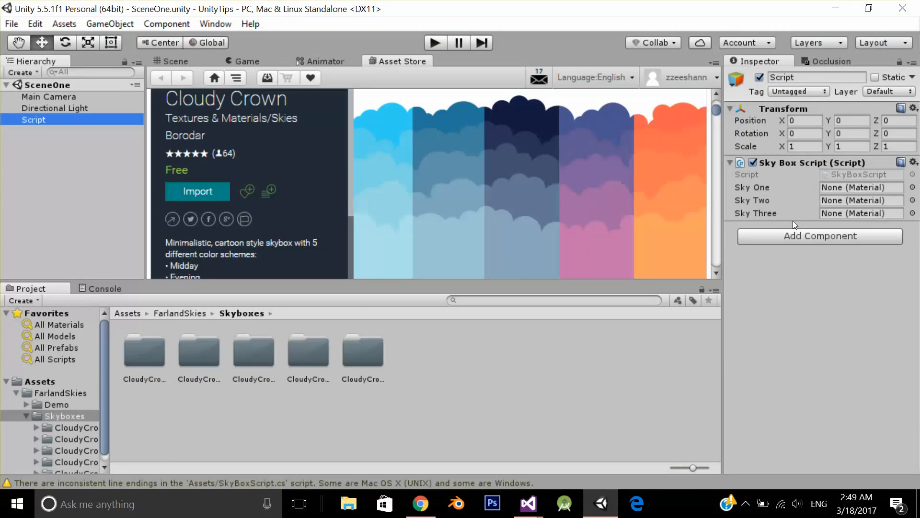
mouse_move(768, 193)
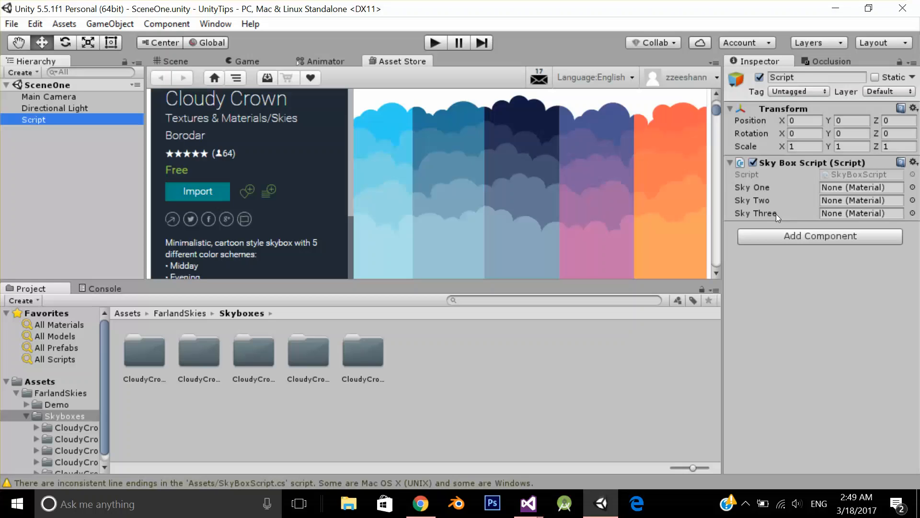
double_click(144, 350)
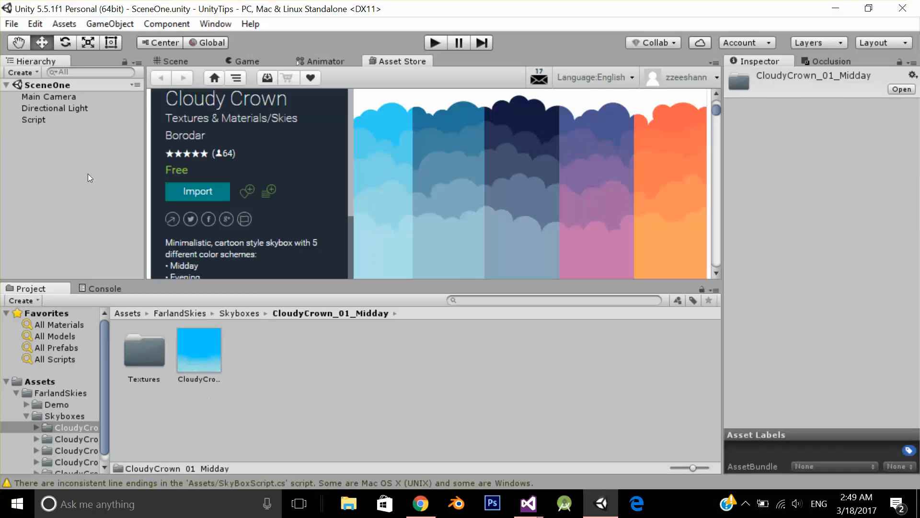
click(34, 120)
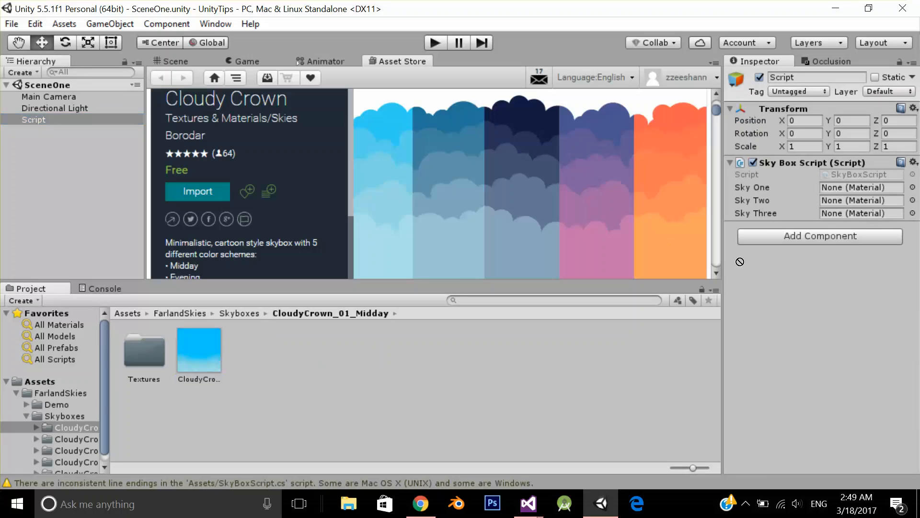
drag(198, 349, 862, 187)
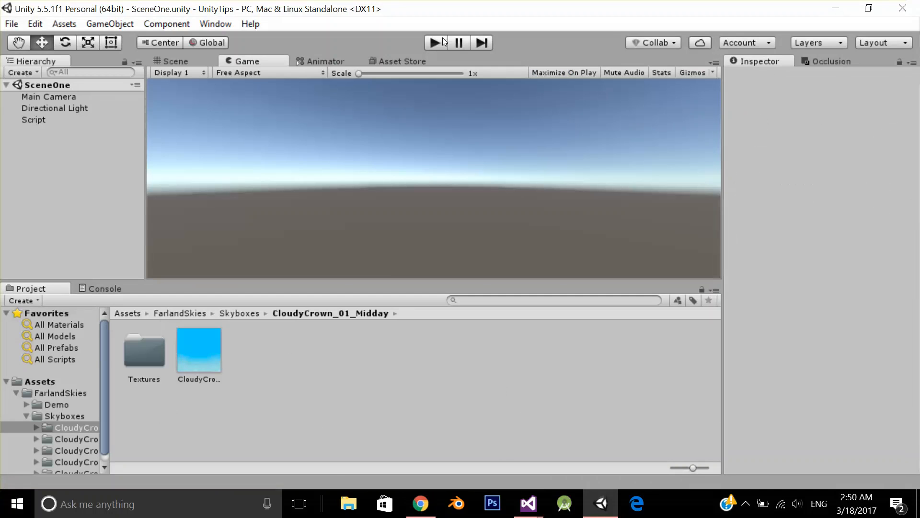
click(433, 43)
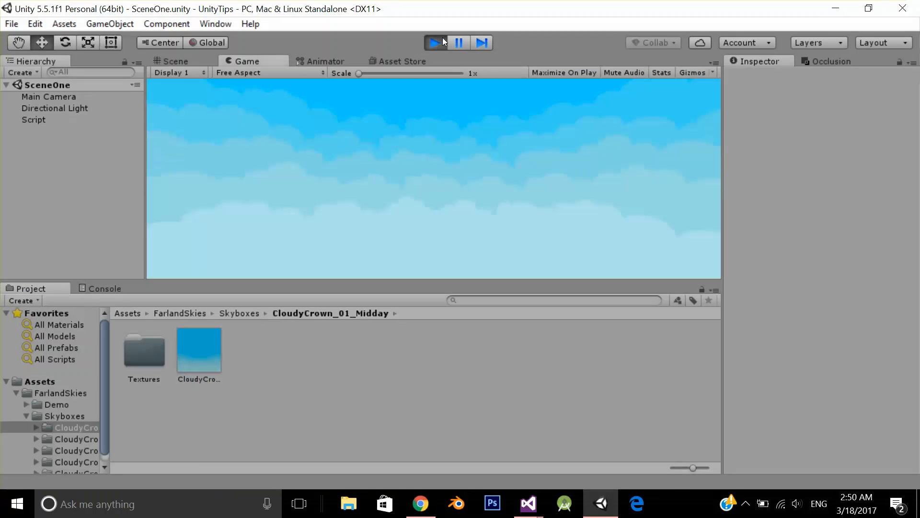
click(433, 42)
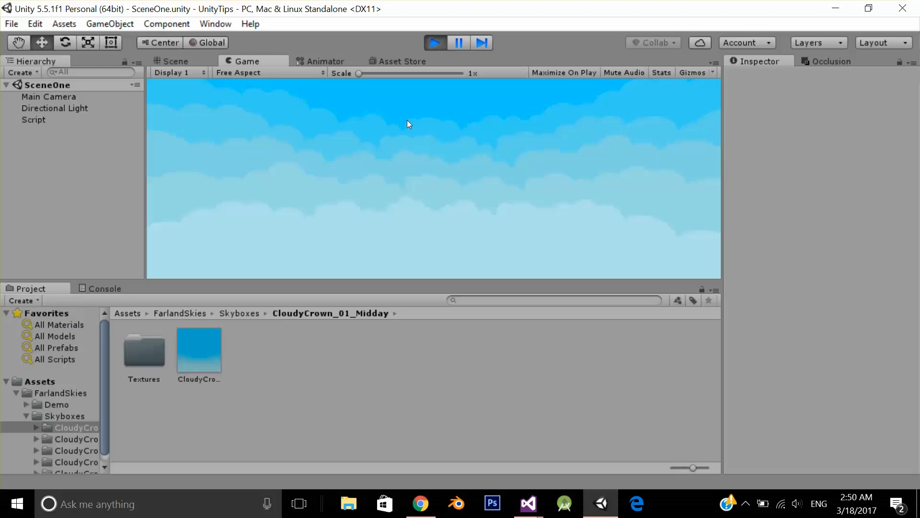
mouse_move(445, 79)
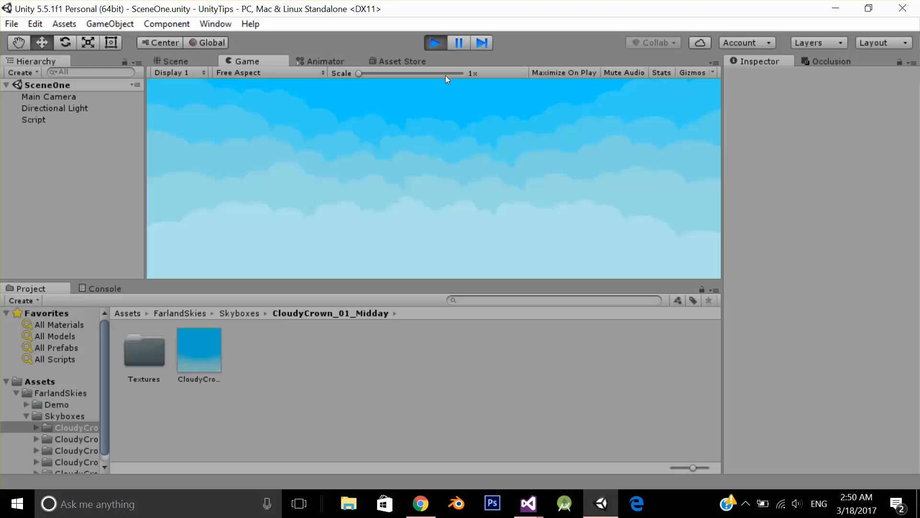
click(435, 43)
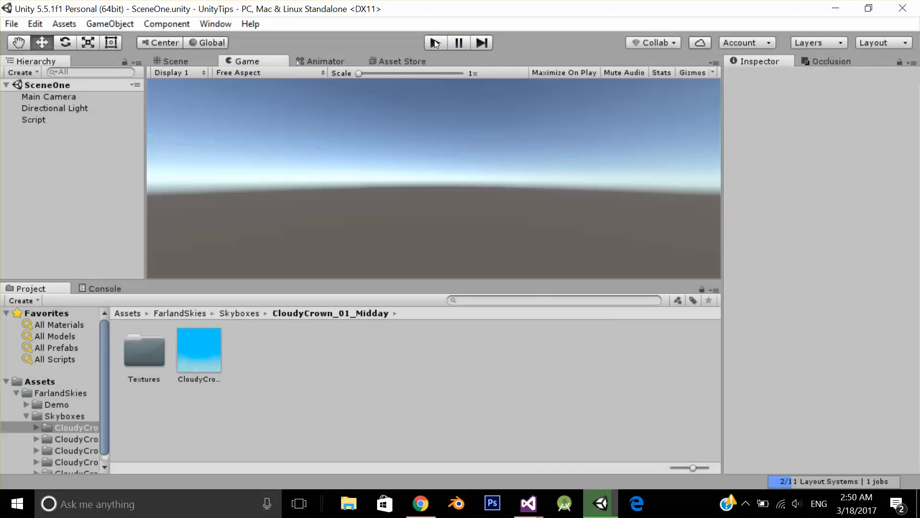
Change the skybox line in Start() from skyOne to skyTwo and return to Unity.
click(527, 504)
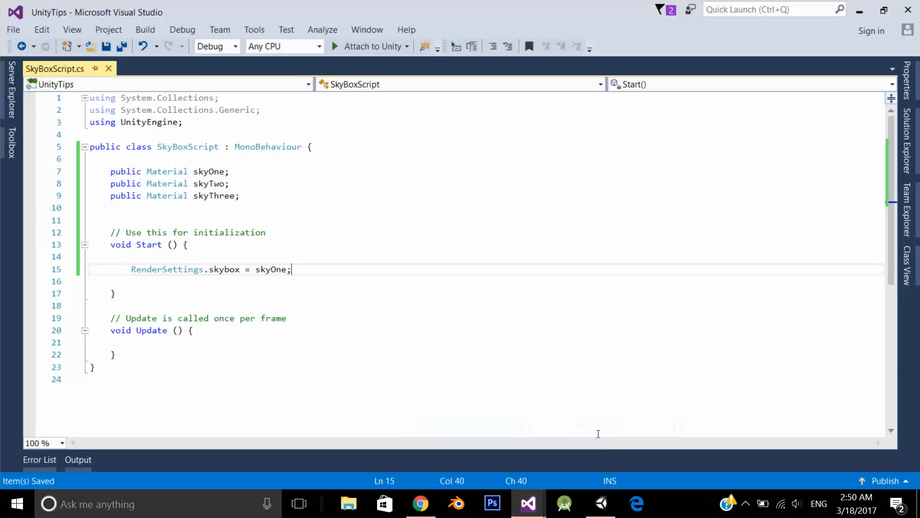
key(Backspace)
text(Two)
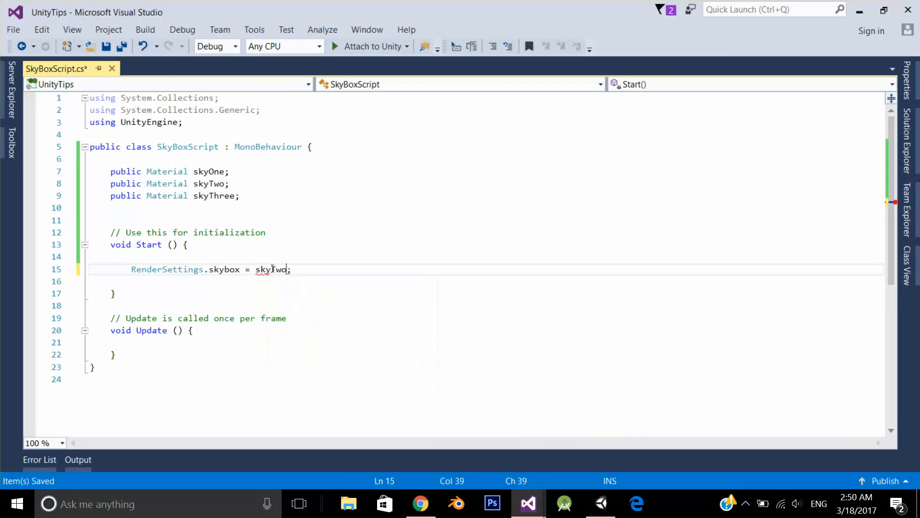
click(599, 504)
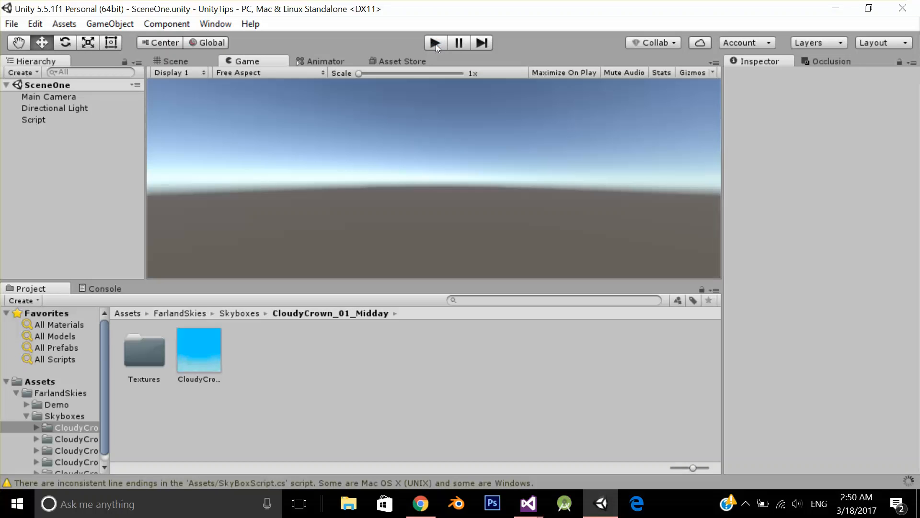
click(434, 42)
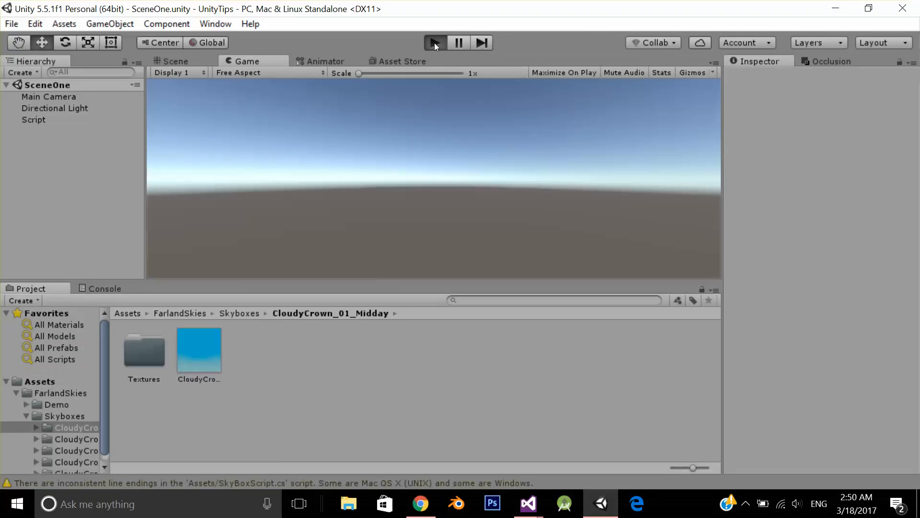
click(434, 42)
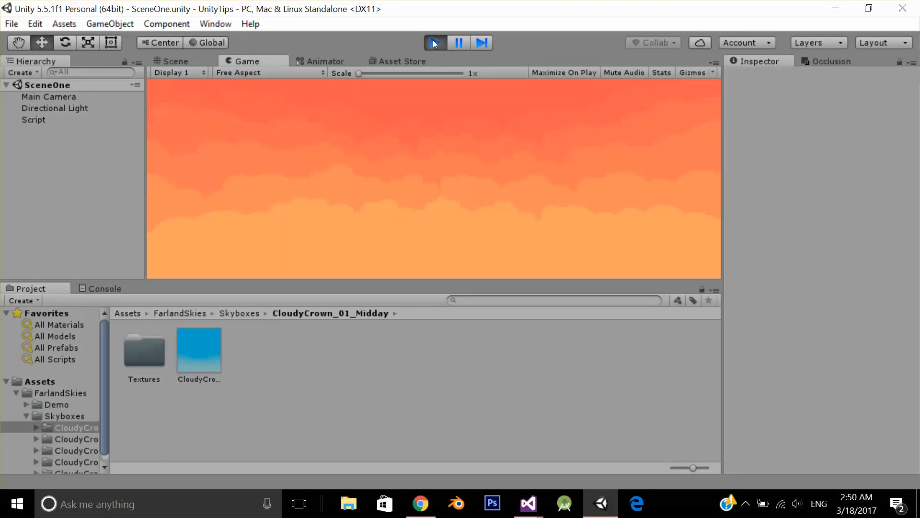
click(434, 42)
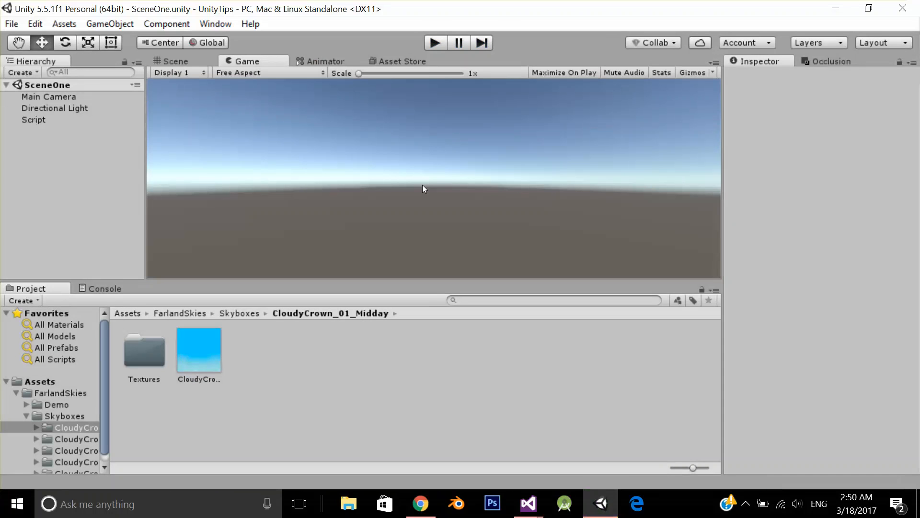